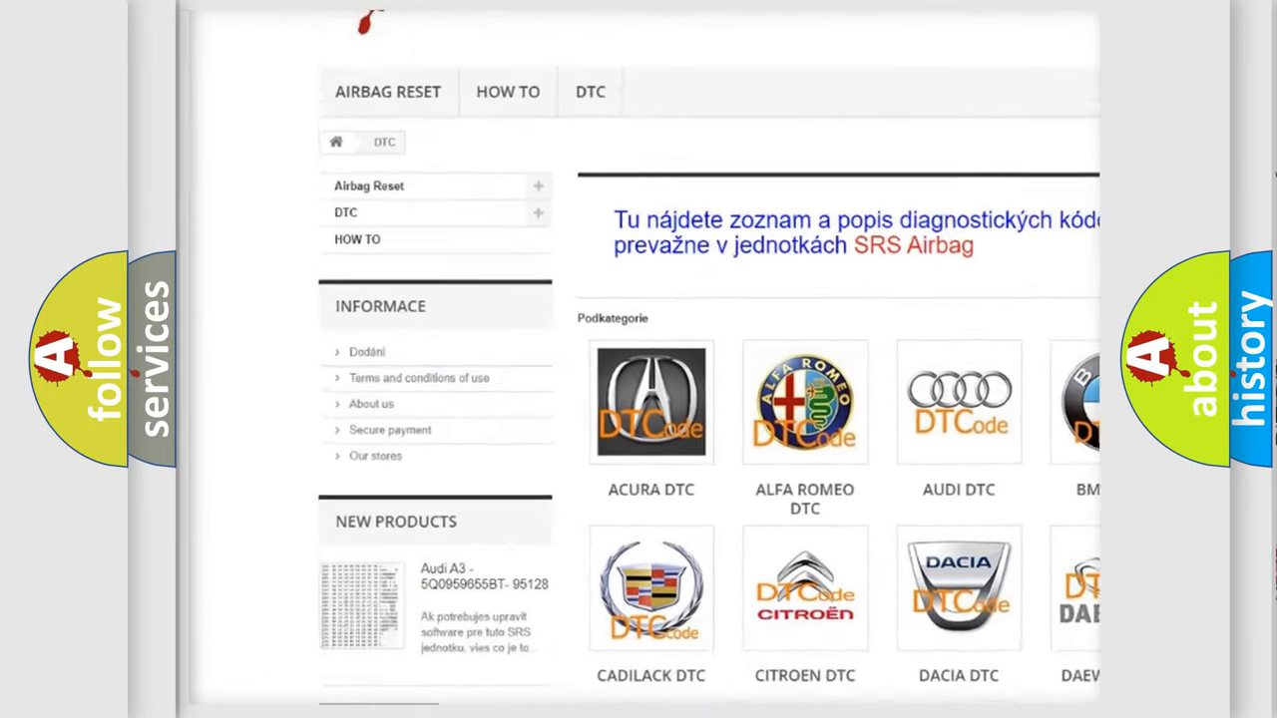
pyautogui.scroll(-3)
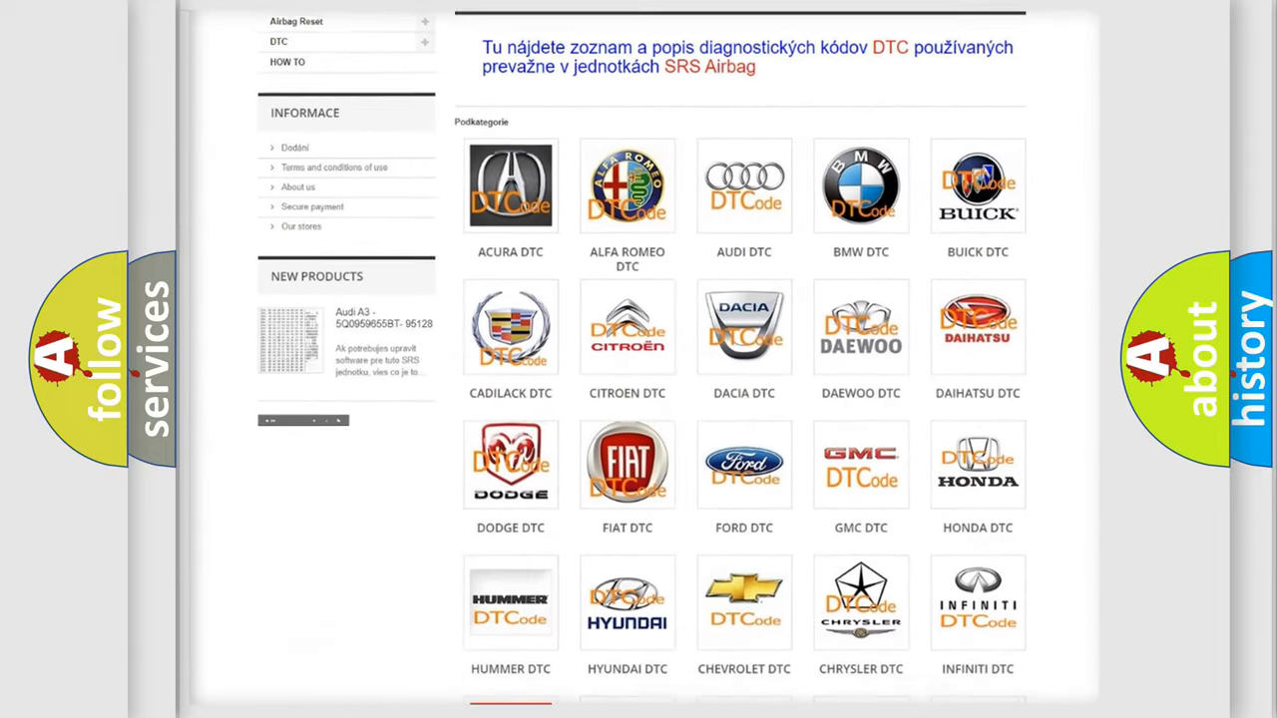
pyautogui.scroll(-3)
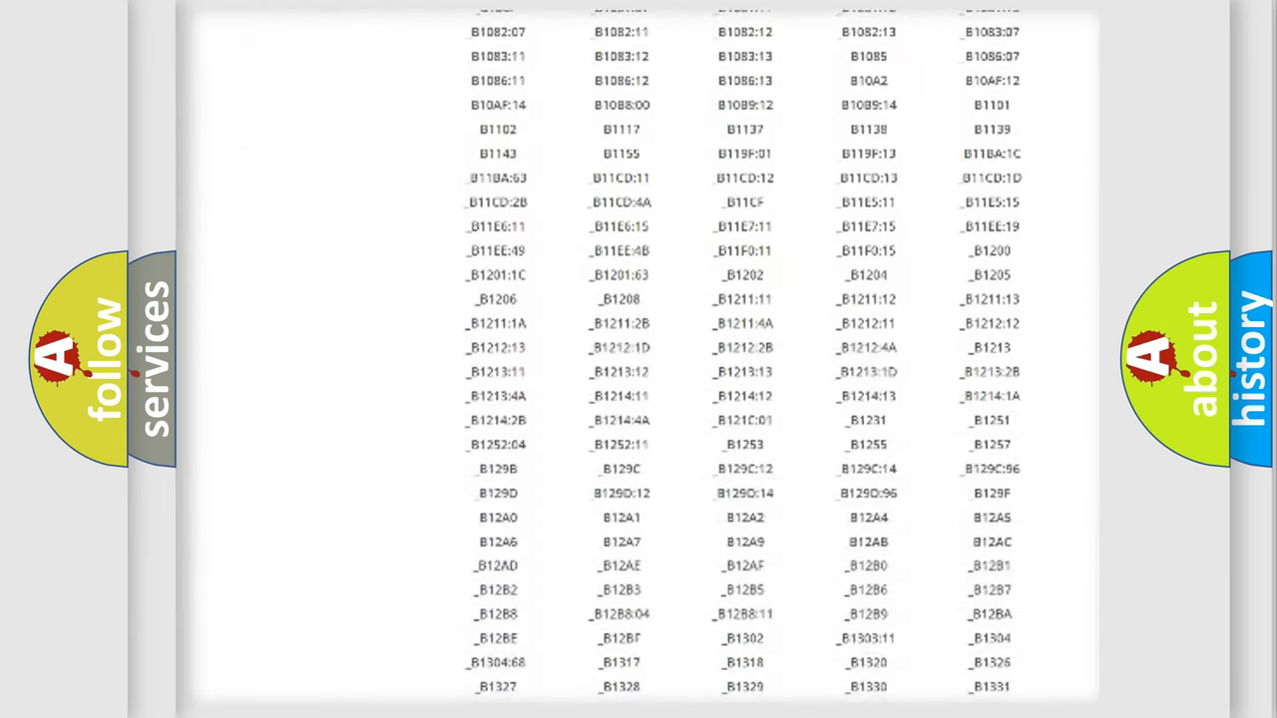
pyautogui.scroll(-3)
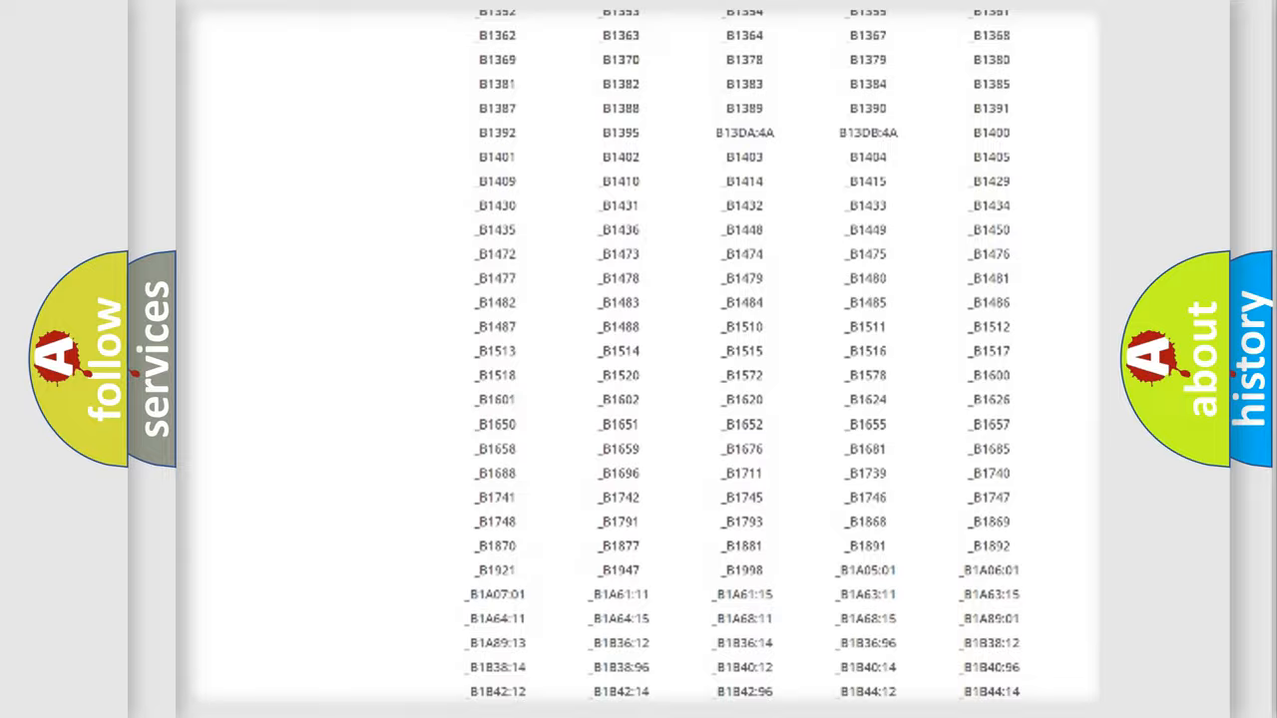
pyautogui.scroll(3)
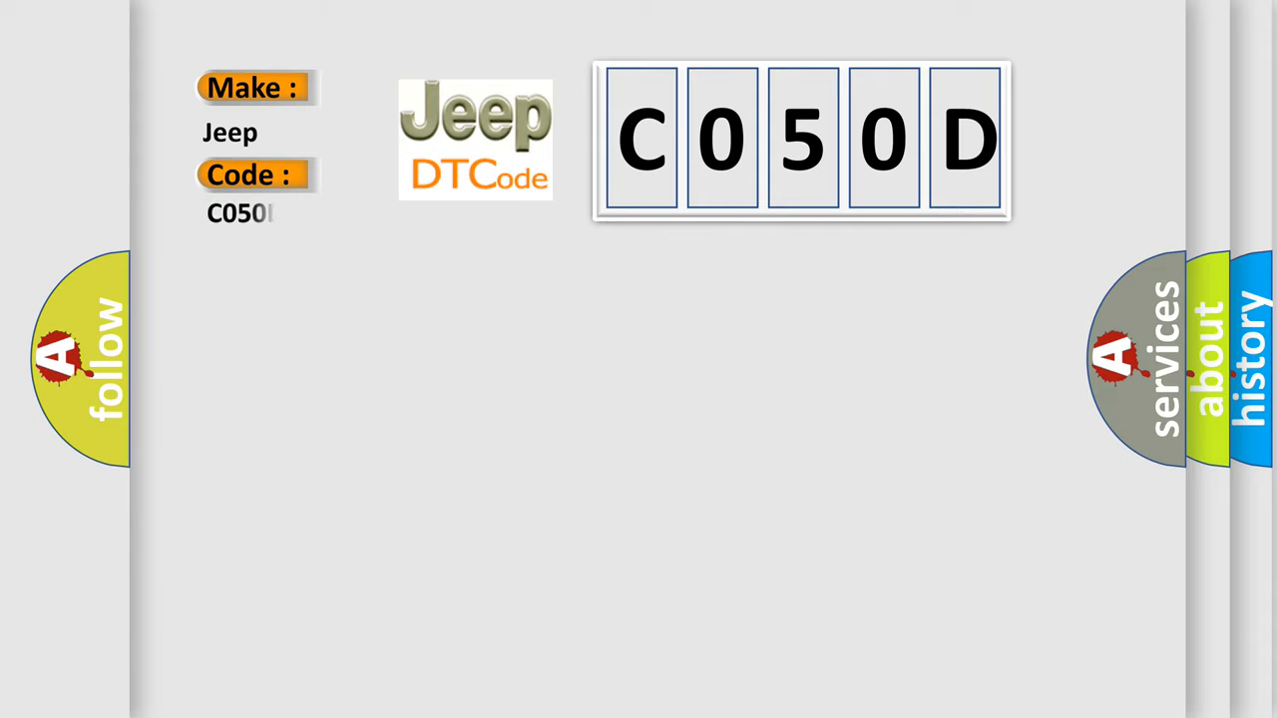
pyautogui.write('D')
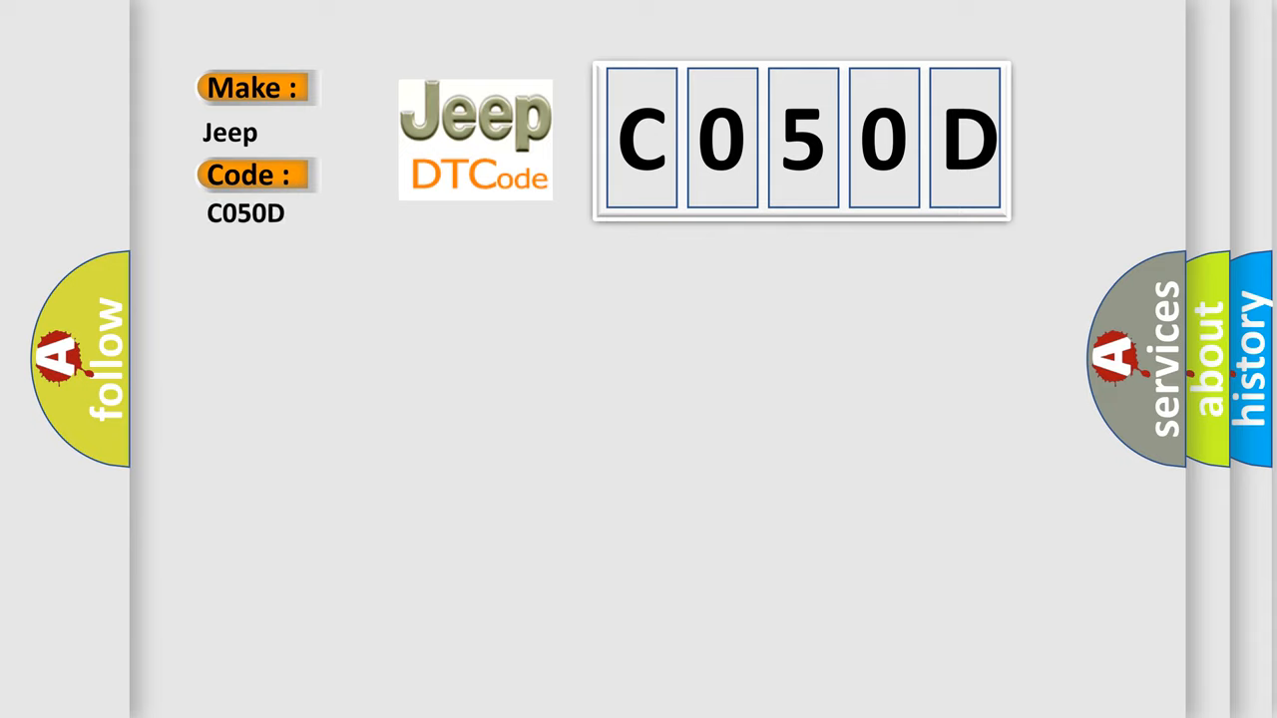